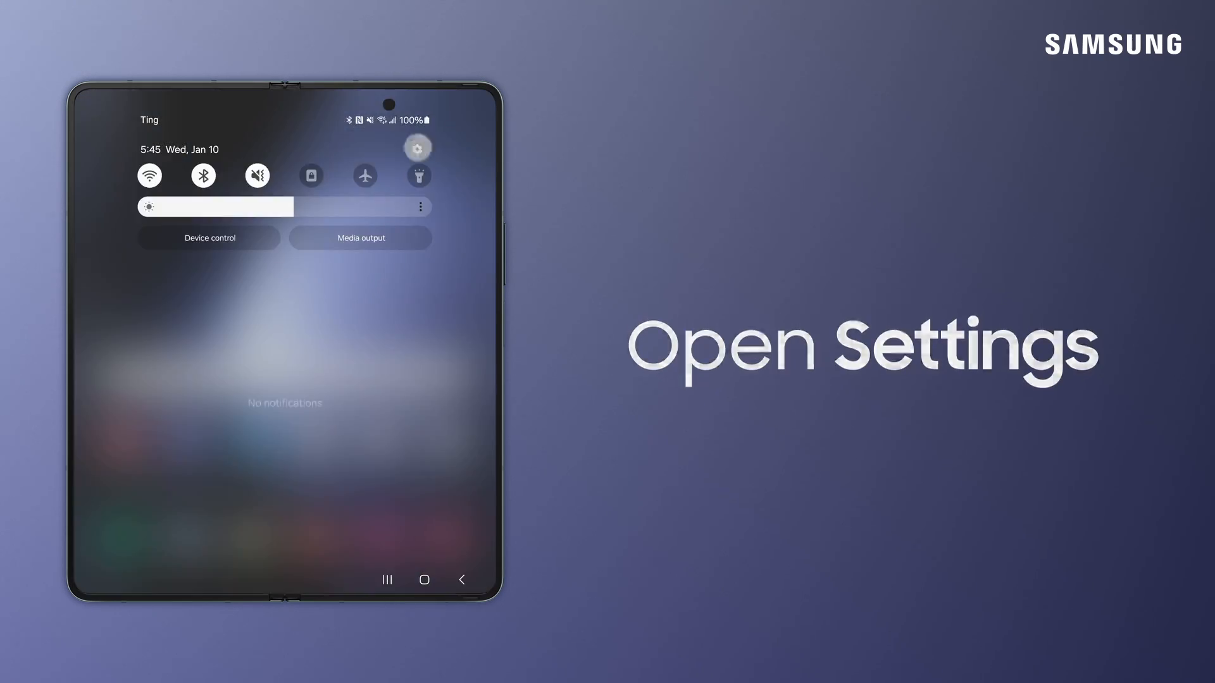
# Step: Set Discord's microphone permission to 'Allow only while using the app' in Android Settings
pyautogui.click(417, 148)
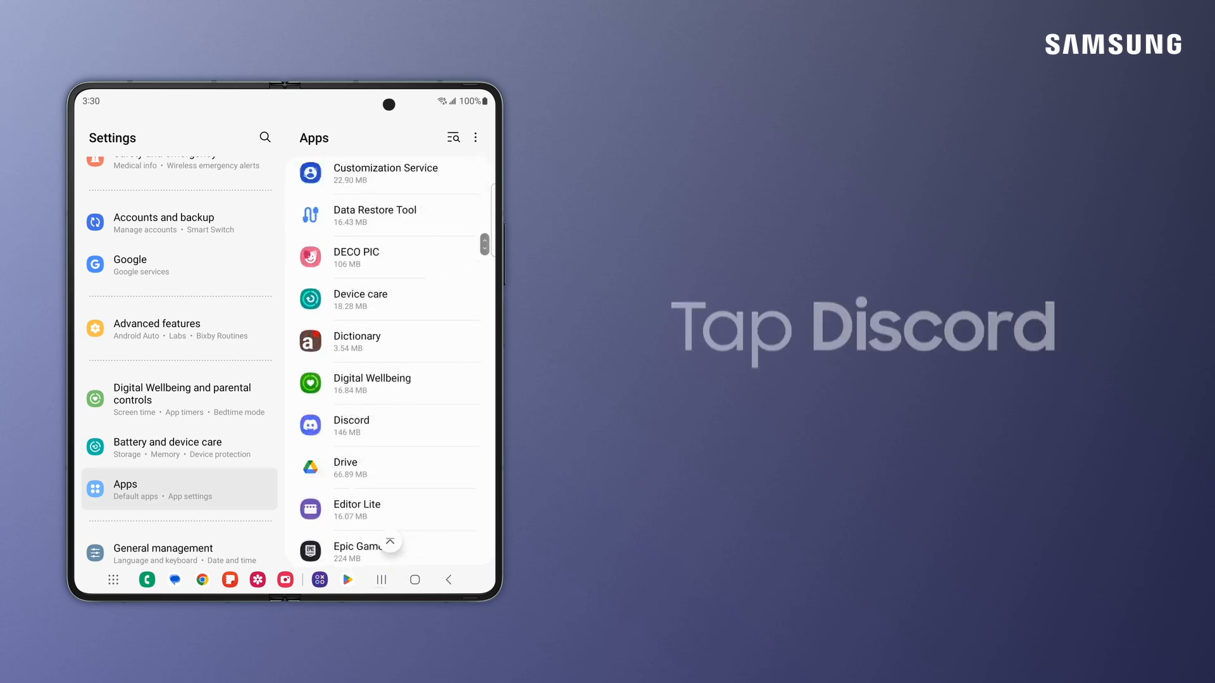
pyautogui.scroll(-3)
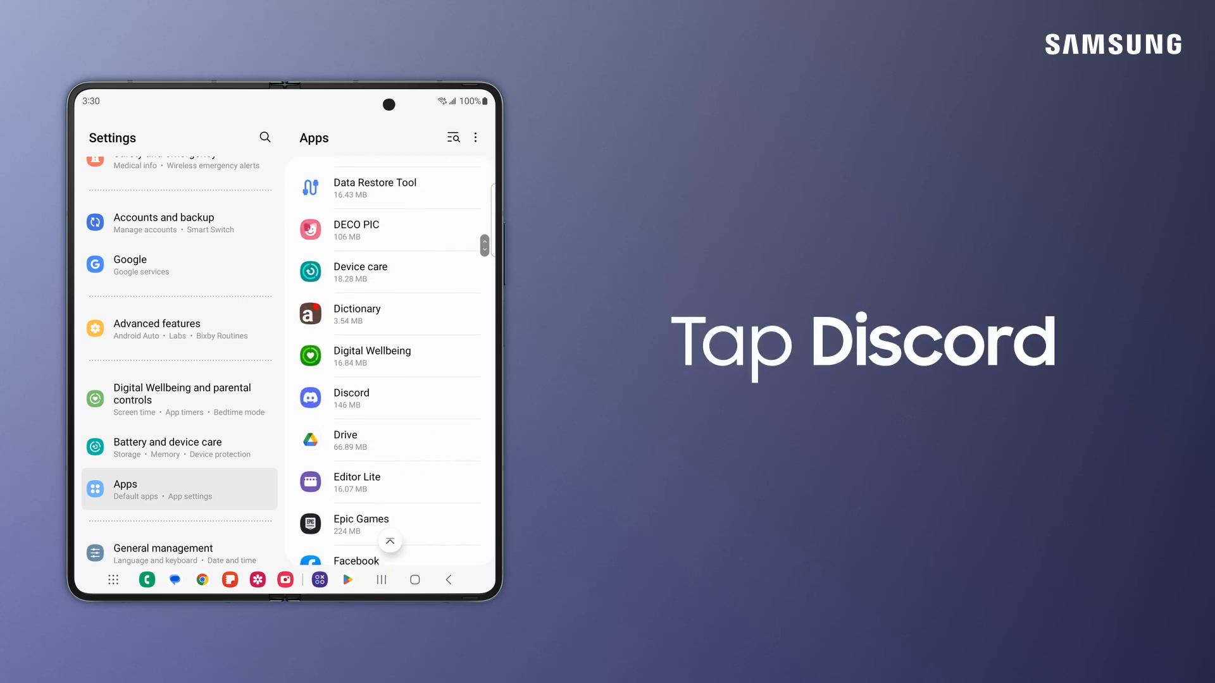
pyautogui.click(352, 398)
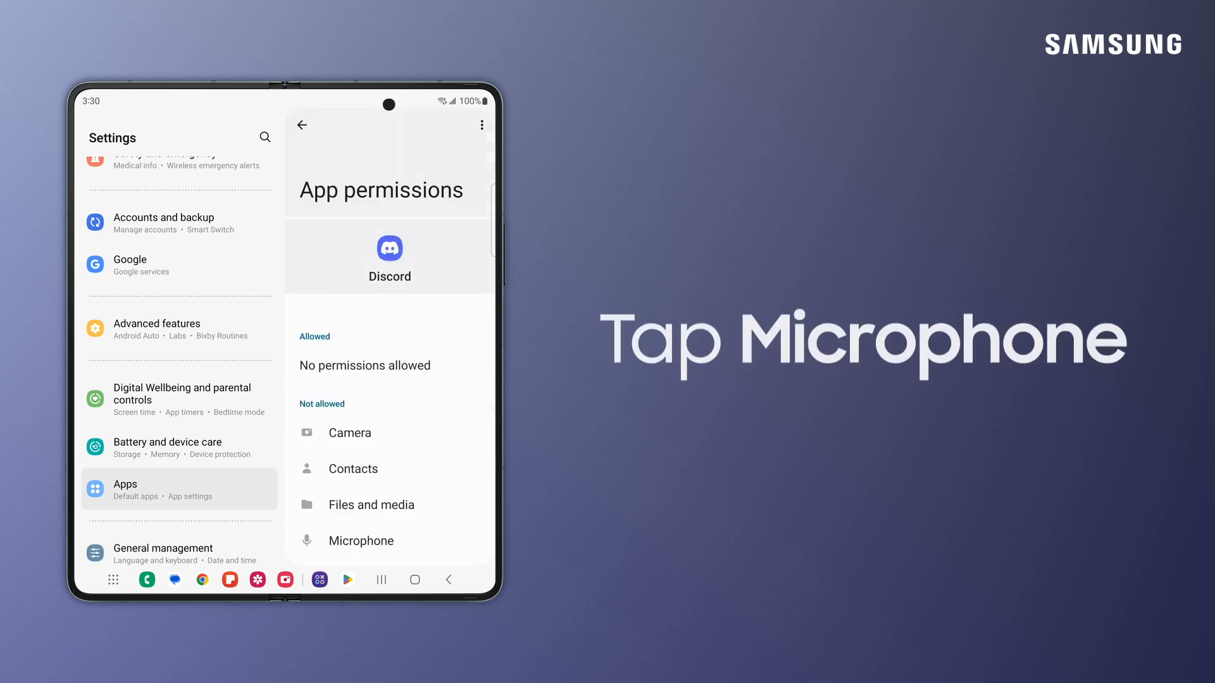
pyautogui.click(361, 540)
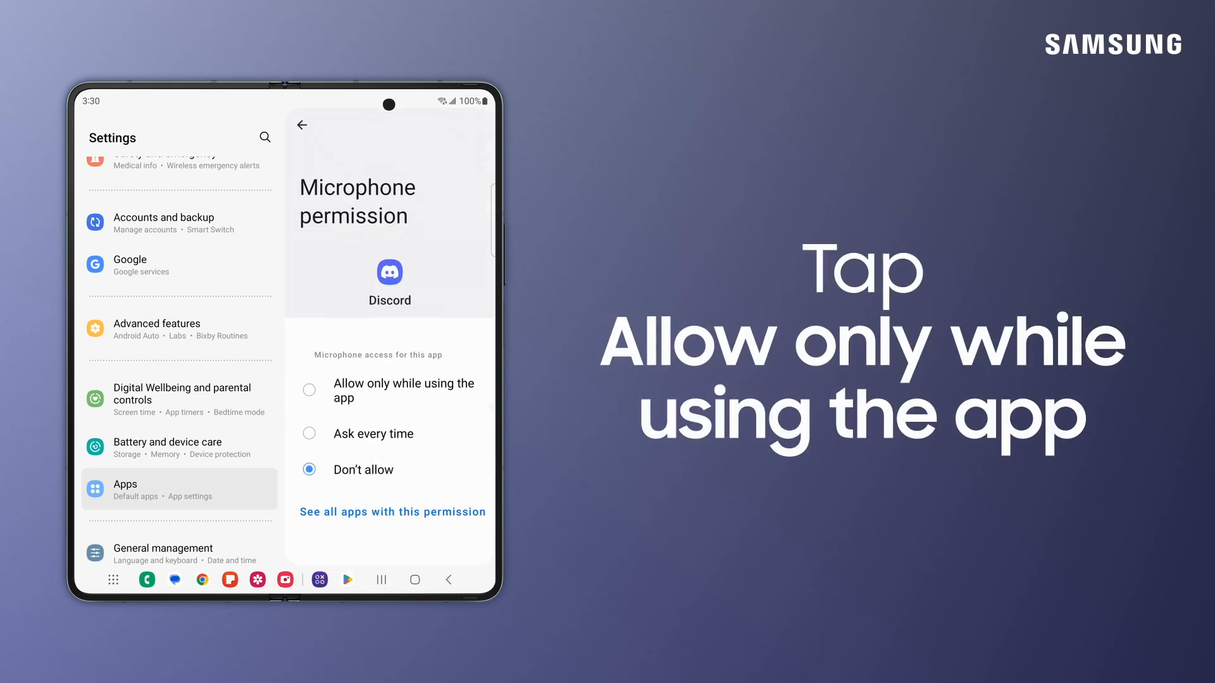
pyautogui.click(309, 390)
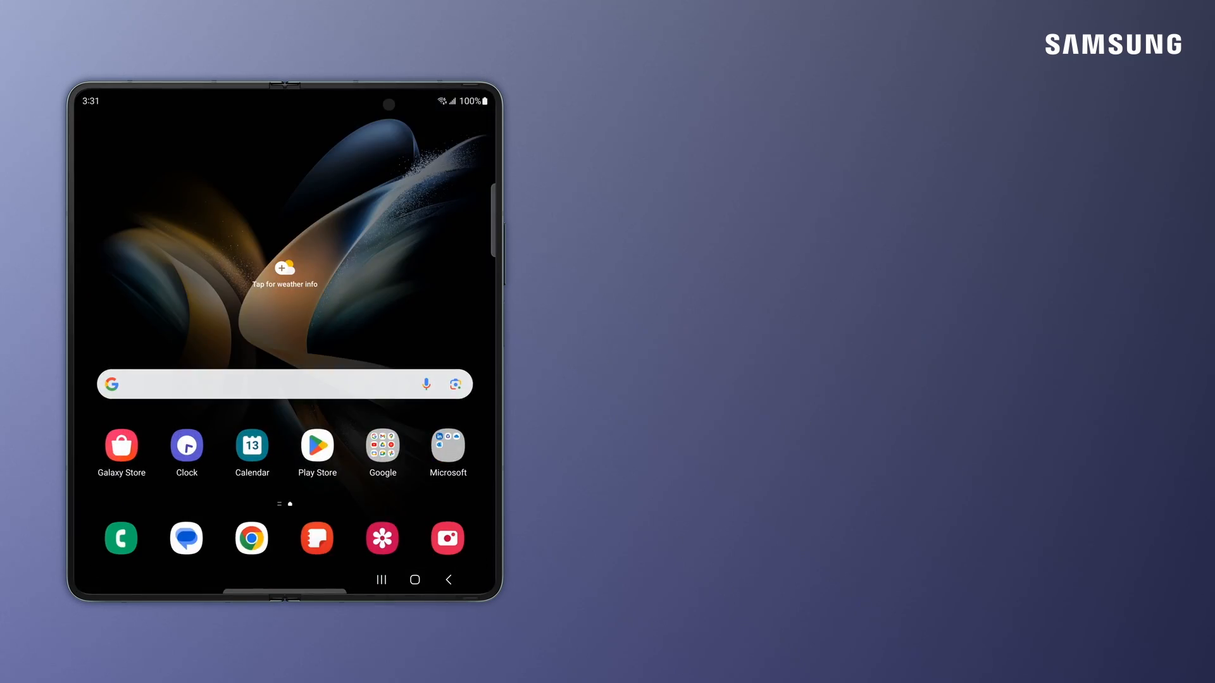
# Step: Launch Game Launcher and choose Discord from its More options menu
pyautogui.scroll(3)
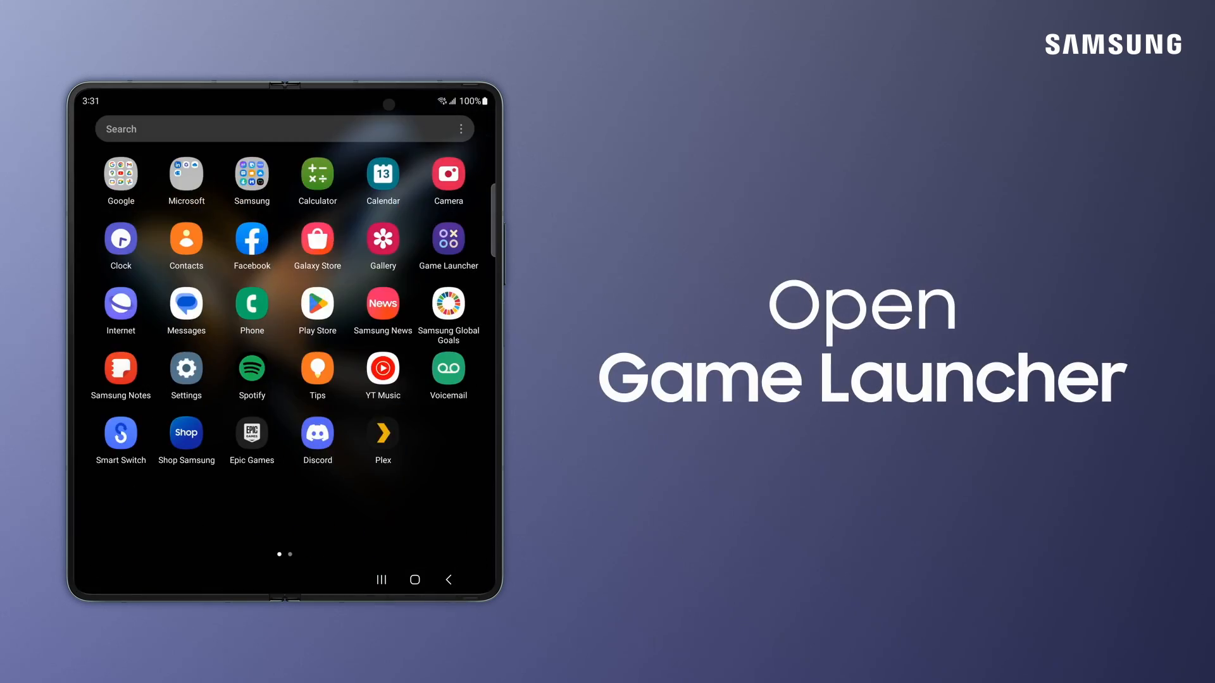
pyautogui.click(448, 241)
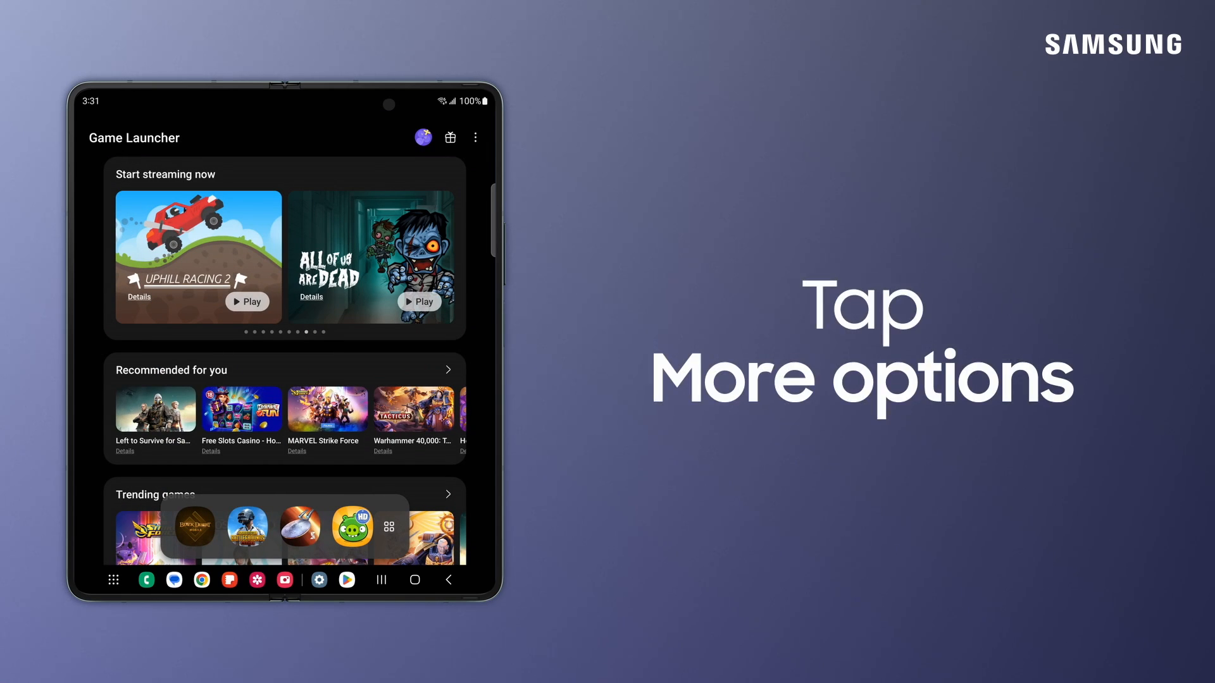
pyautogui.click(475, 137)
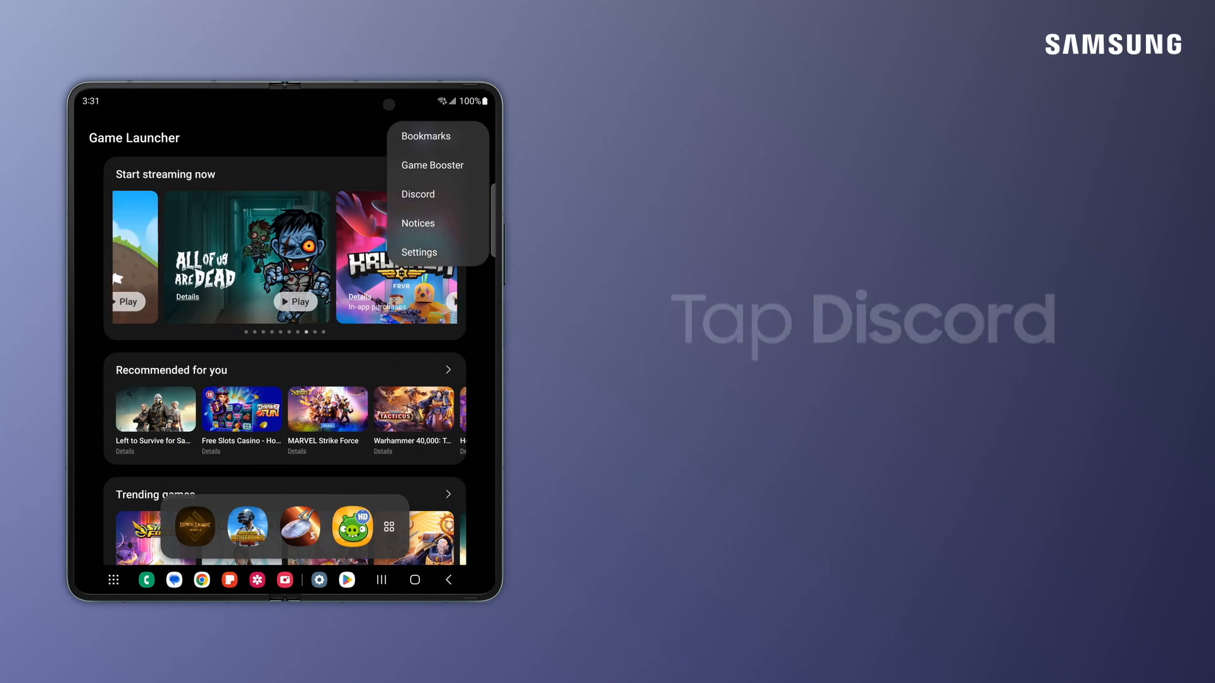
pyautogui.click(417, 194)
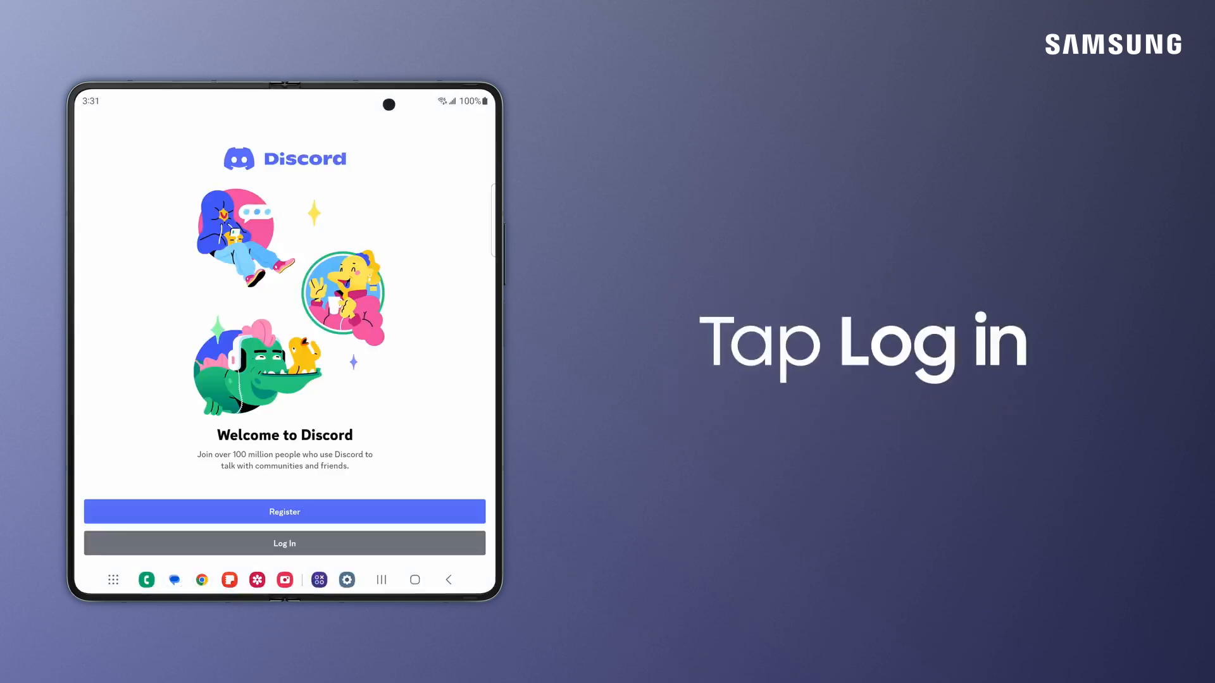
# Step: Log in to Discord with the account email and password
pyautogui.click(284, 543)
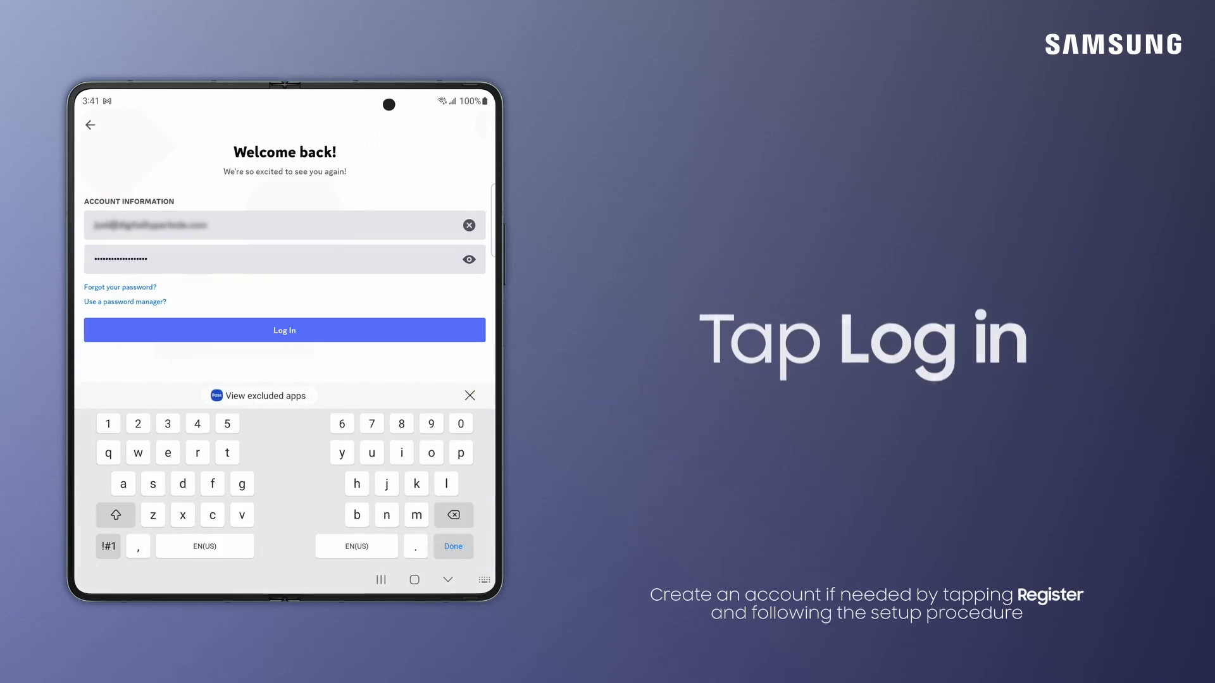
pyautogui.click(284, 329)
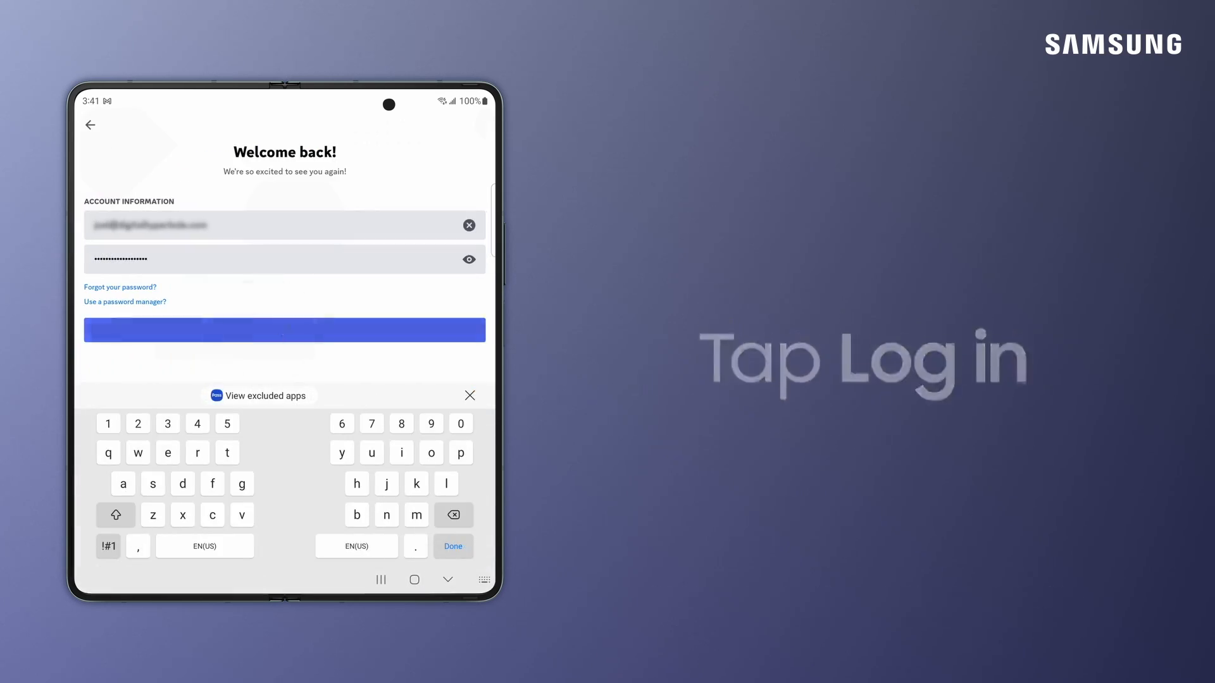
pyautogui.click(284, 330)
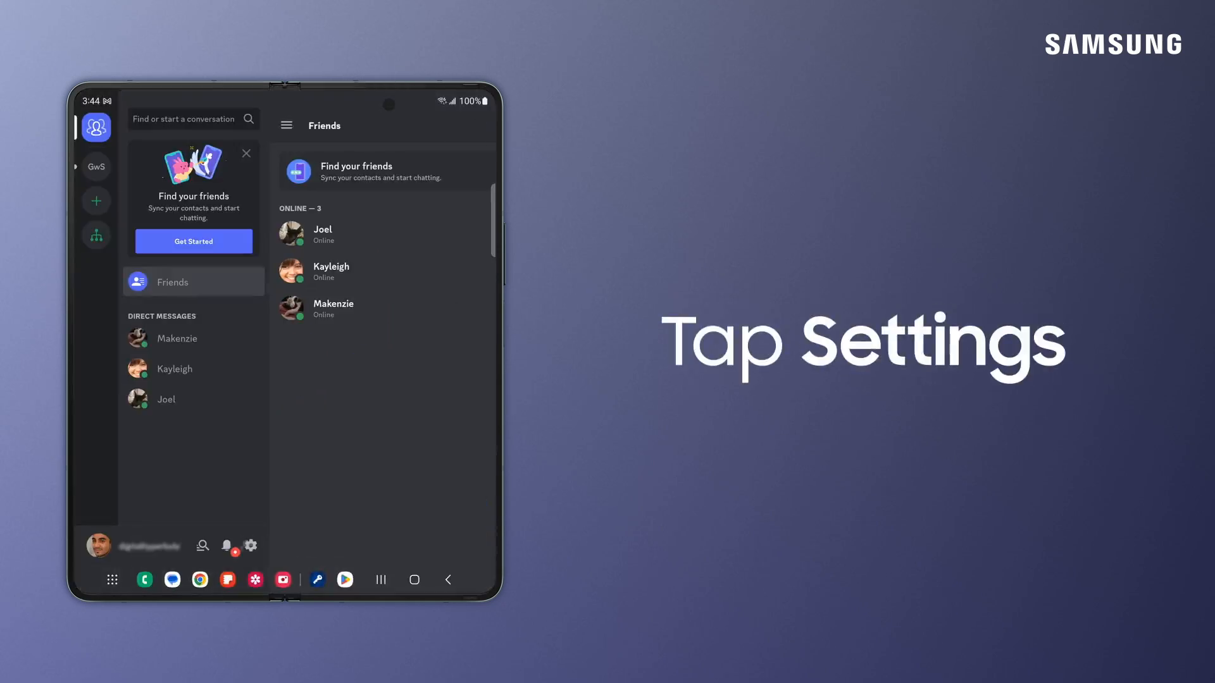
# Step: In Discord's Voice settings, enable Mobile Voice Overlay and allow drawing over other apps
pyautogui.click(251, 545)
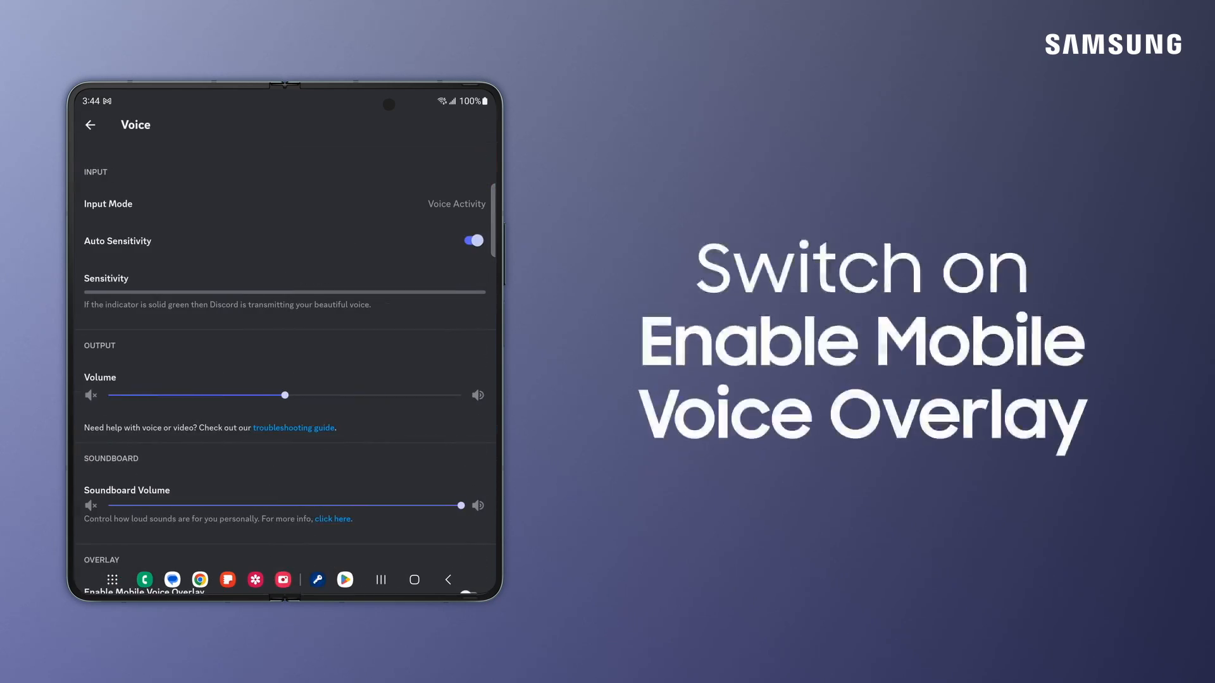
pyautogui.scroll(-3)
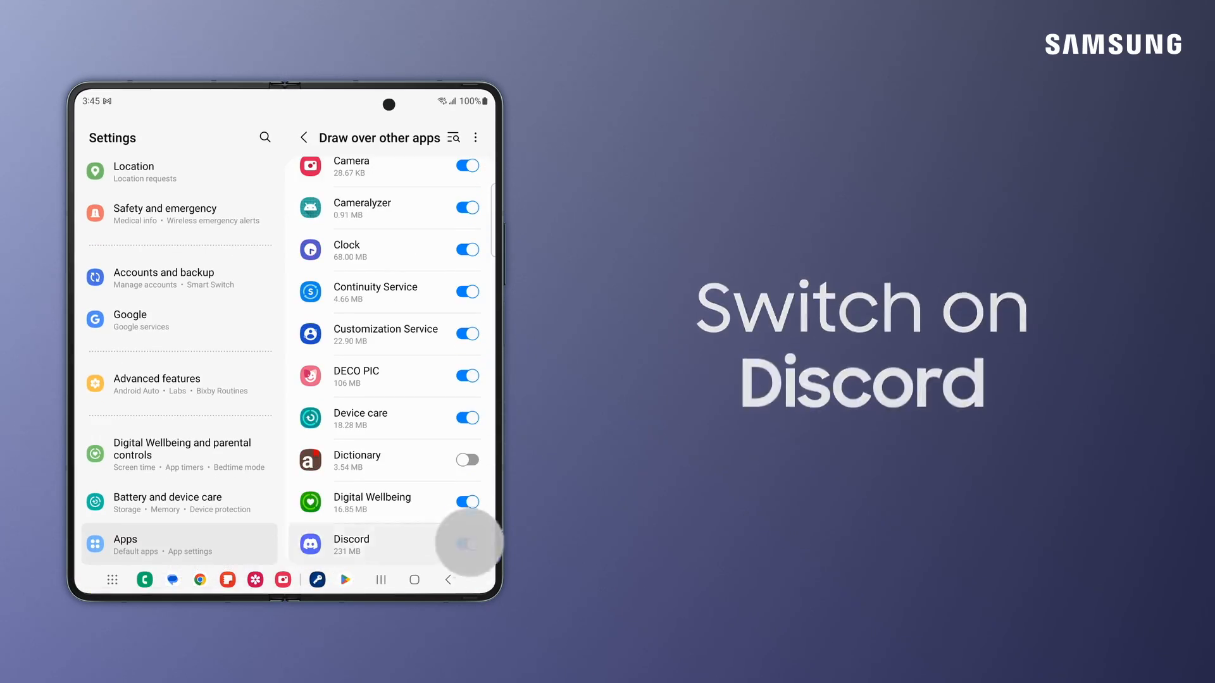
pyautogui.click(466, 542)
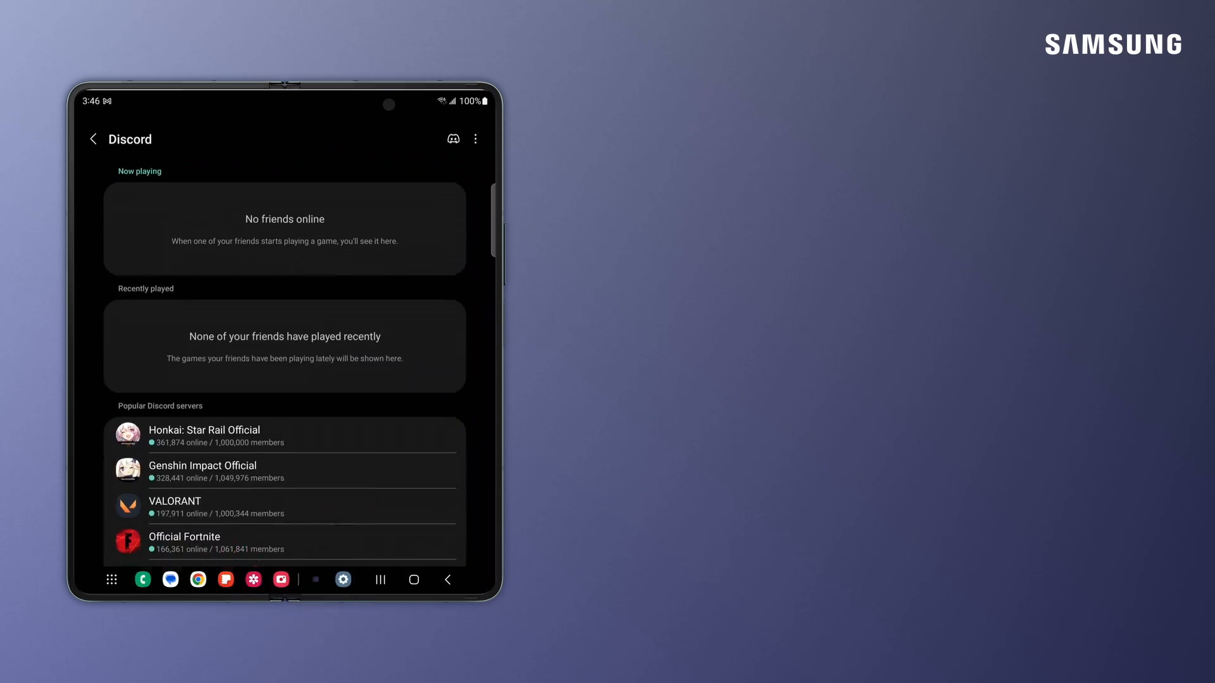